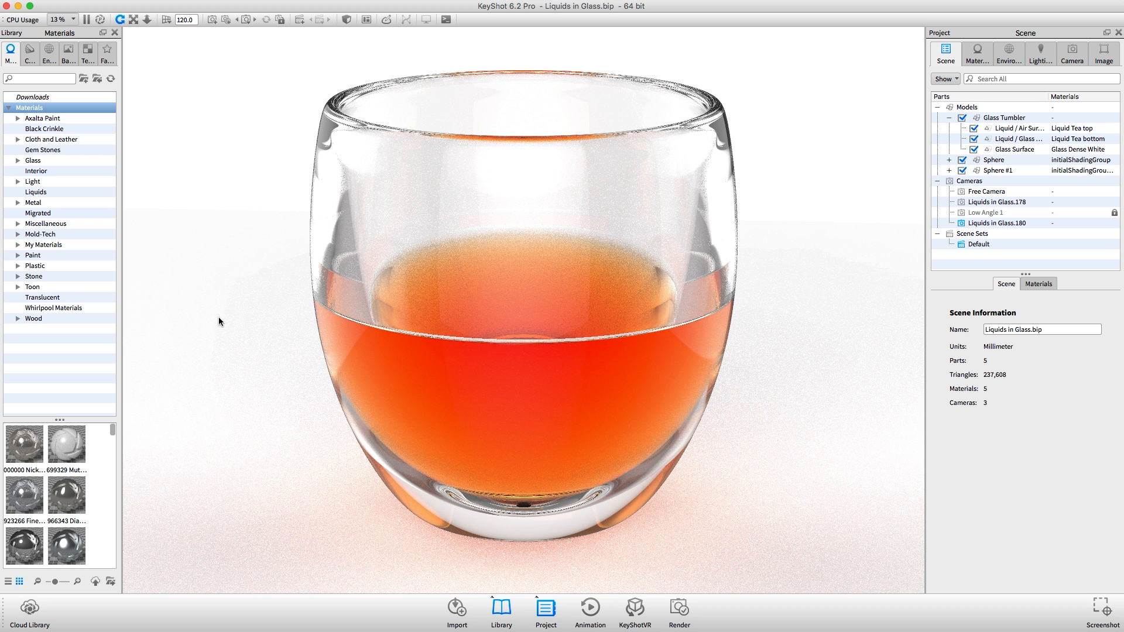
mouse_move(218, 278)
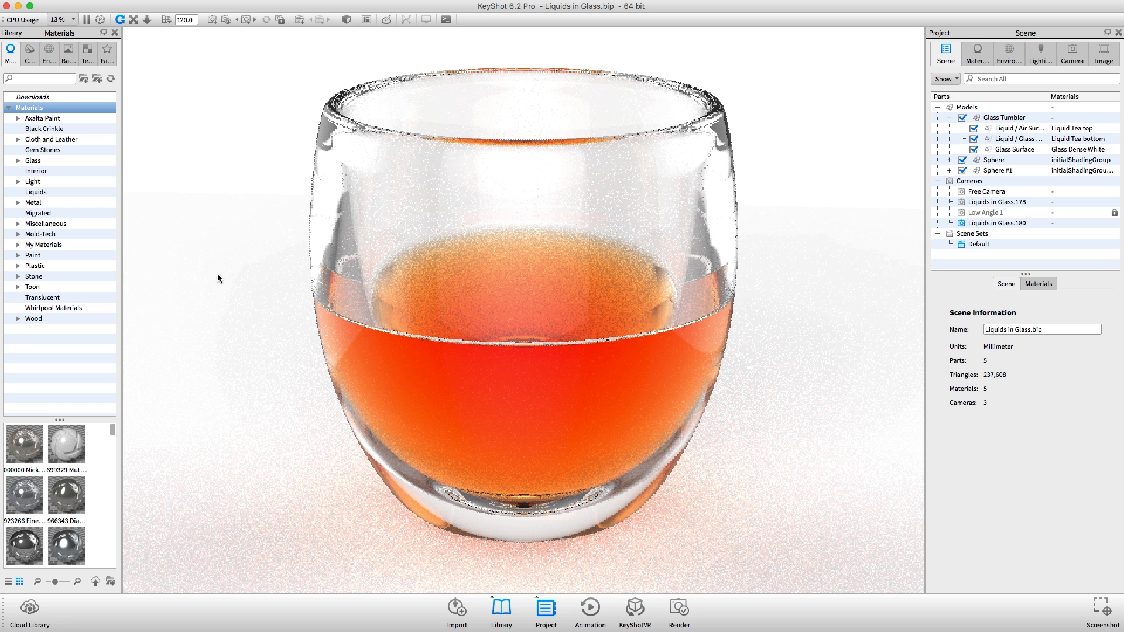
mouse_move(294, 268)
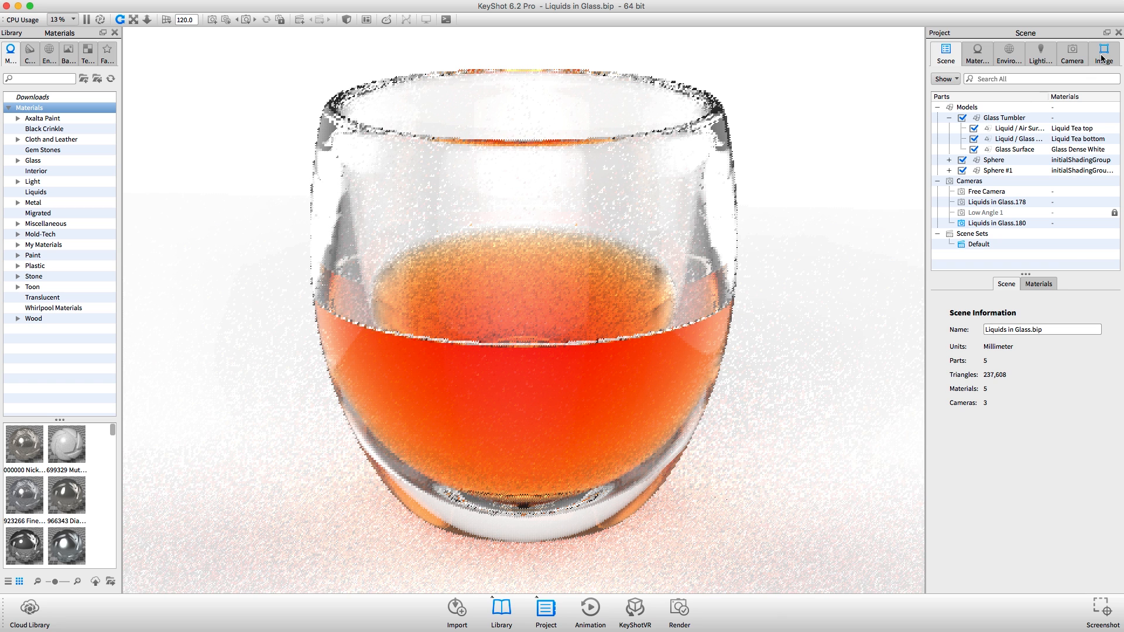
- Switch the Project panel to the Image tab for the tumbler render
left_click(1102, 50)
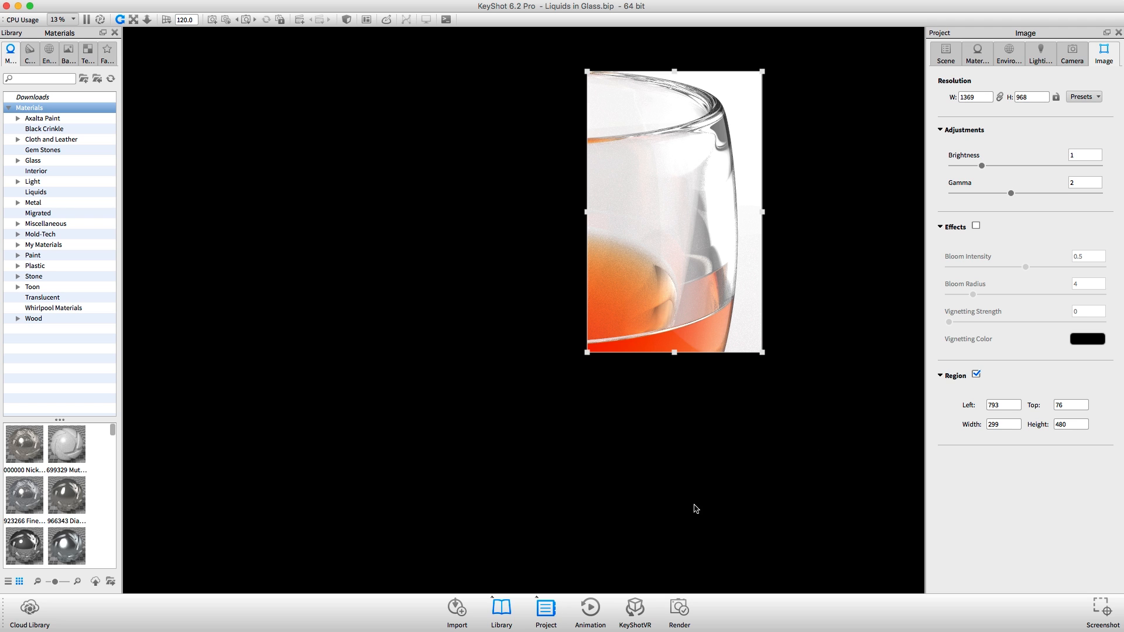
- Bring up the render output settings for Liquids in Glass.179.jpg
left_click(678, 607)
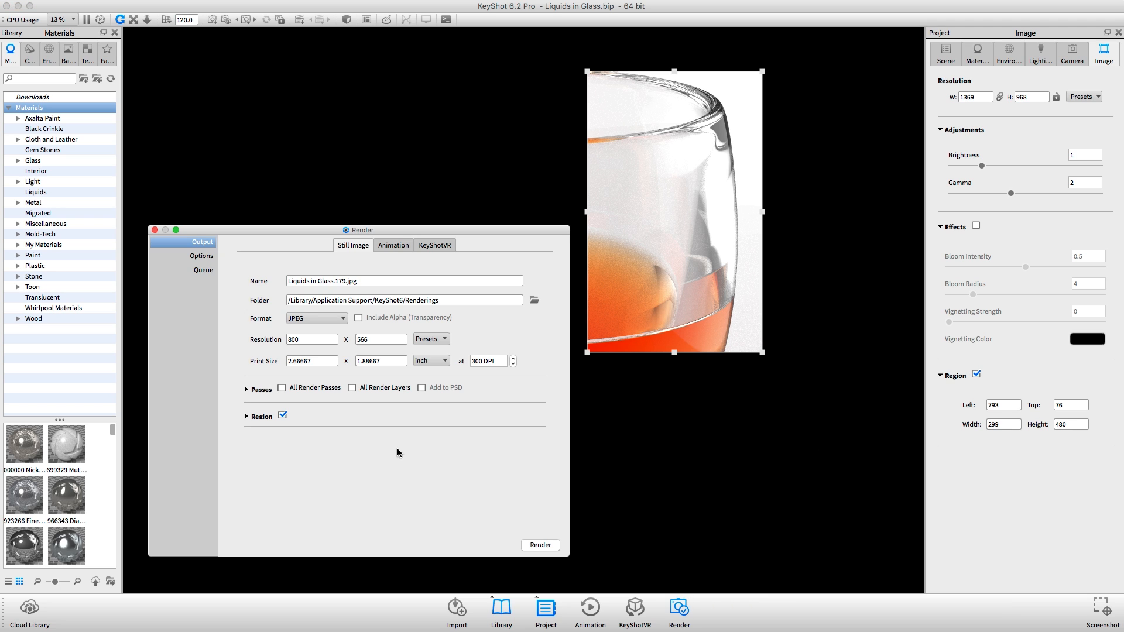
- Uncheck Region in the Render dialog and close the dialog
left_click(282, 415)
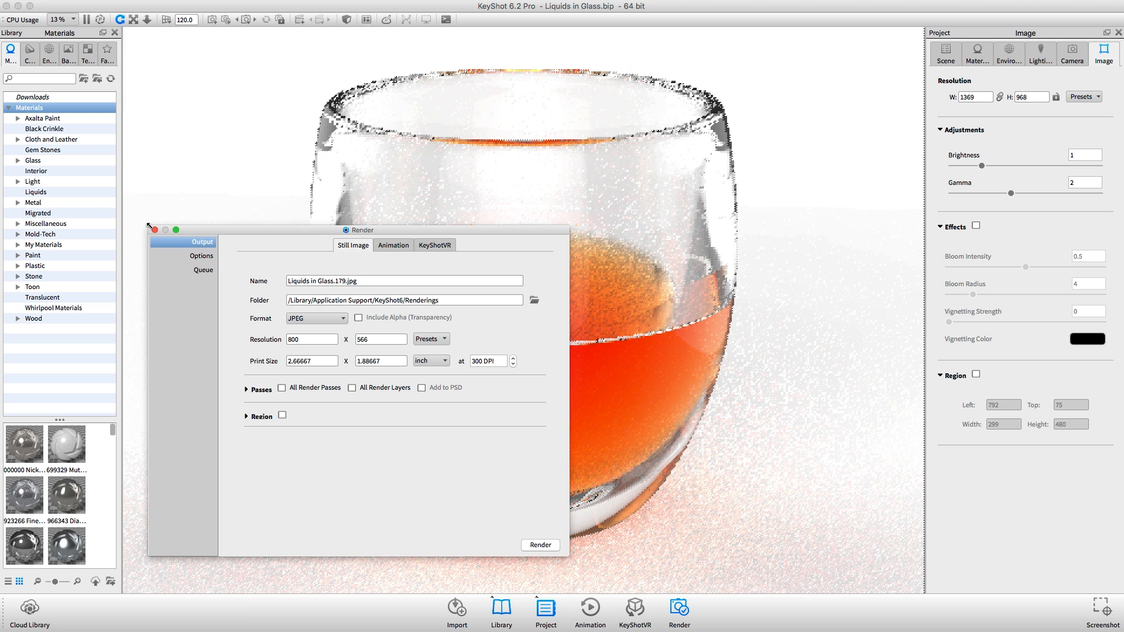
left_click(154, 229)
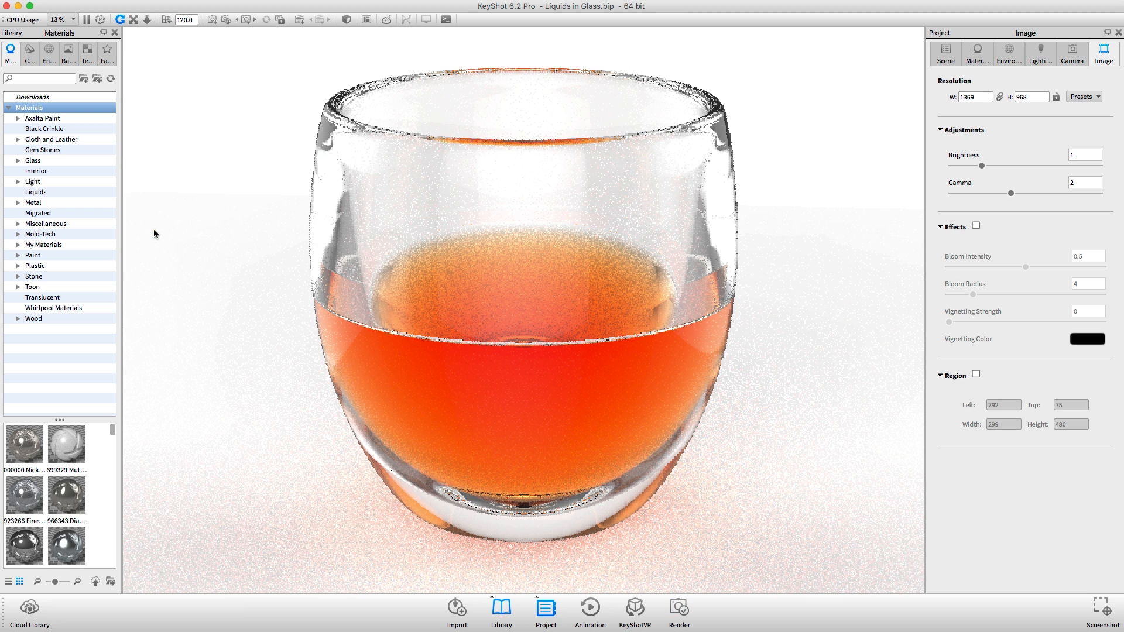